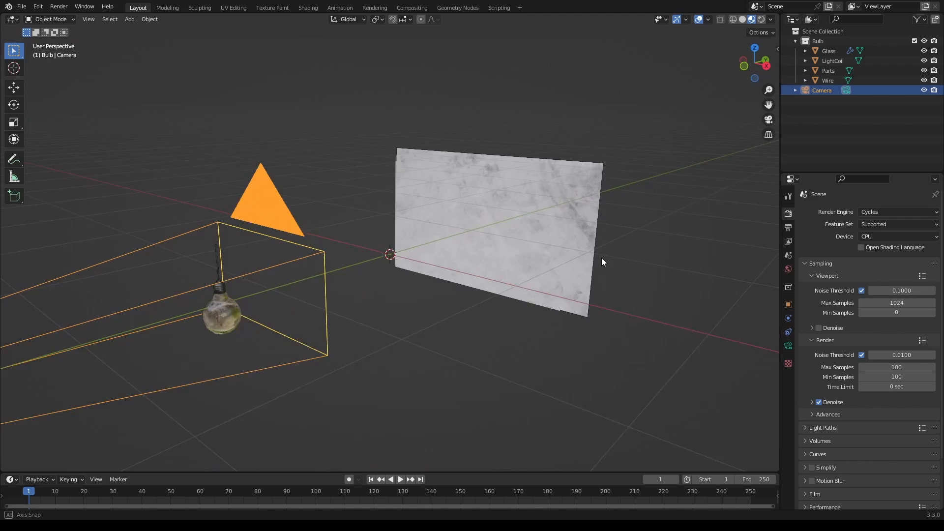
Inspect the world's shader nodes in the Shading workspace, then return to Layout
{"action": "left_click_drag", "start_coordinate": [602, 261], "coordinate": [502, 235]}
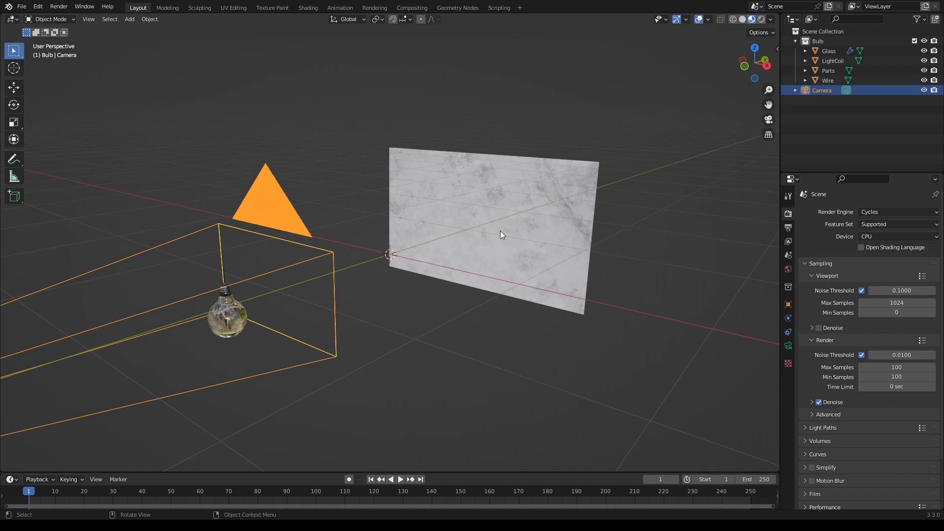
{"action": "mouse_move", "coordinate": [511, 265]}
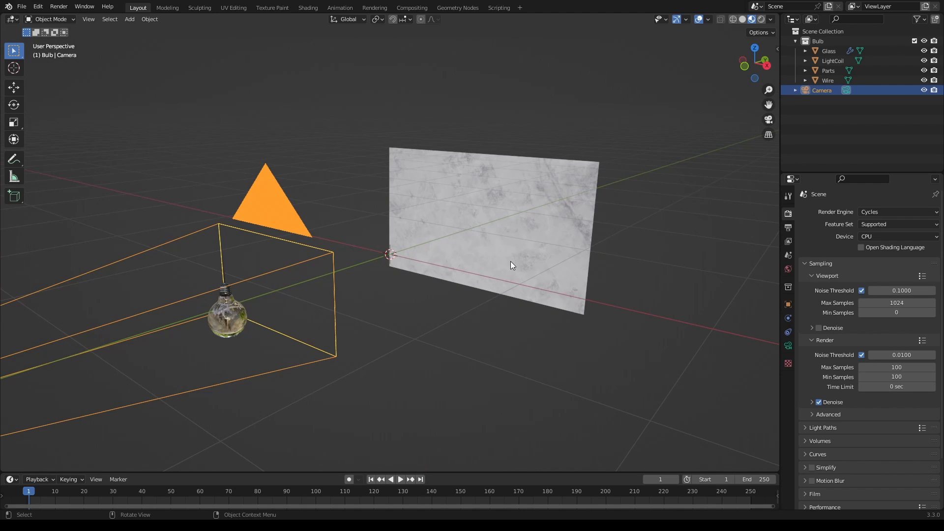
{"action": "left_click", "coordinate": [308, 7]}
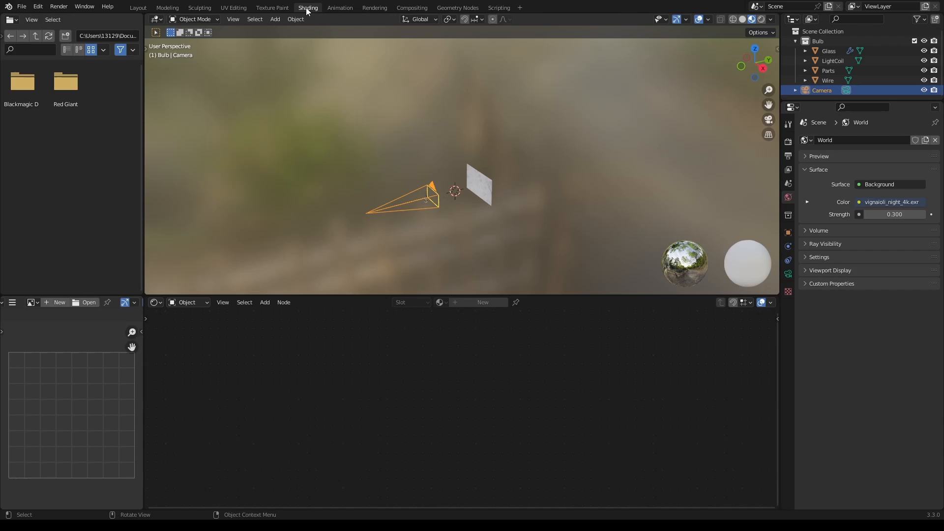
{"action": "left_click", "coordinate": [186, 302]}
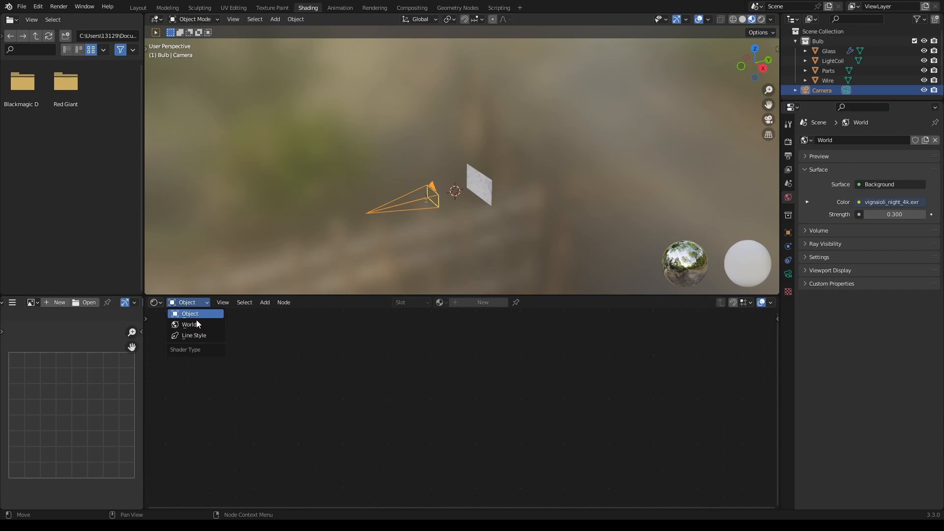
{"action": "left_click", "coordinate": [192, 324]}
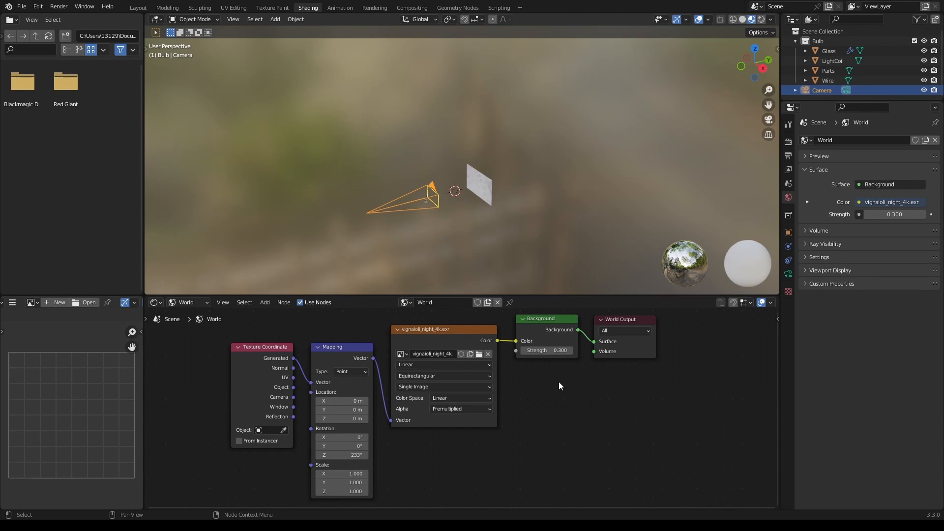
{"action": "mouse_move", "coordinate": [577, 362]}
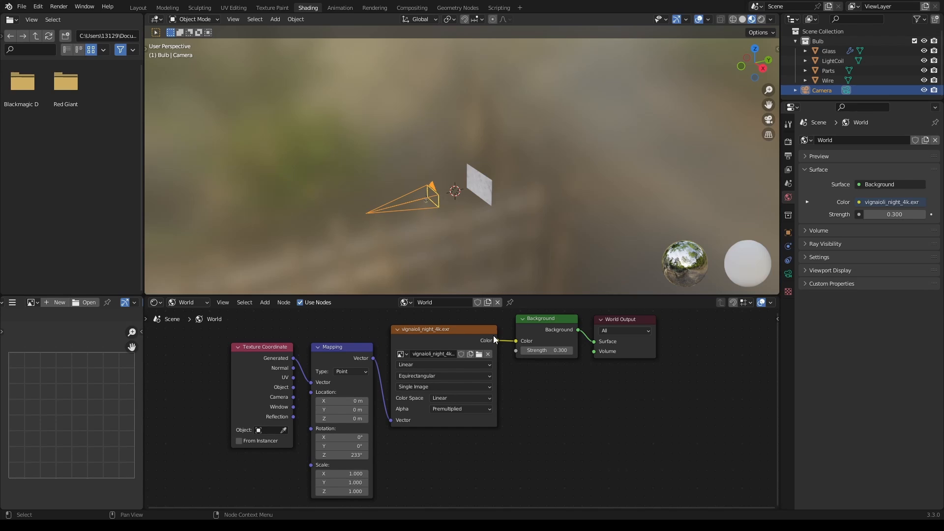
{"action": "mouse_move", "coordinate": [439, 340]}
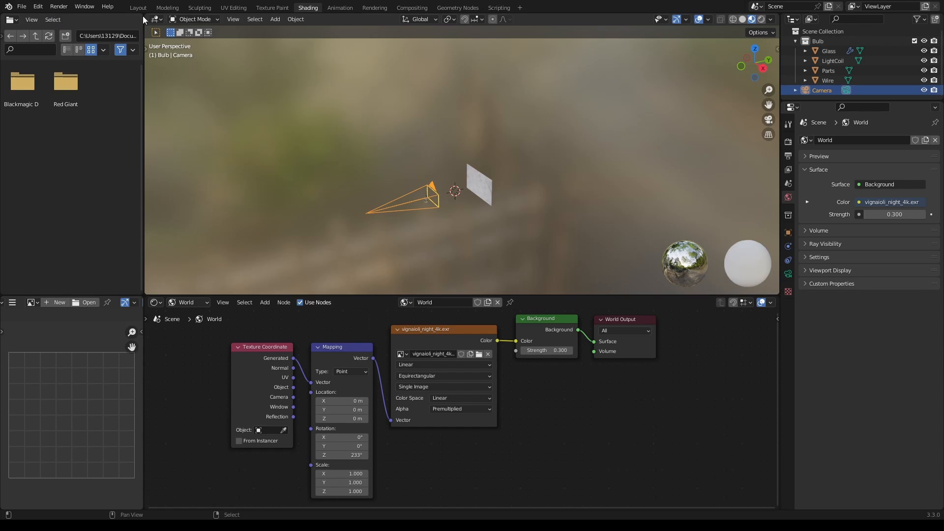
{"action": "left_click", "coordinate": [138, 7]}
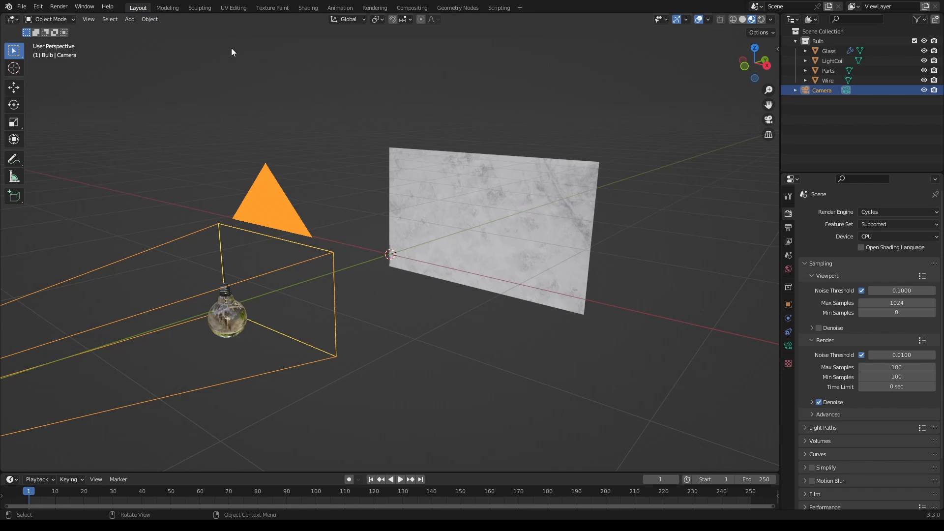
Select the bulb's glass, zoom in and show the LightCoil's emission material at strength 200
{"action": "left_click", "coordinate": [227, 316]}
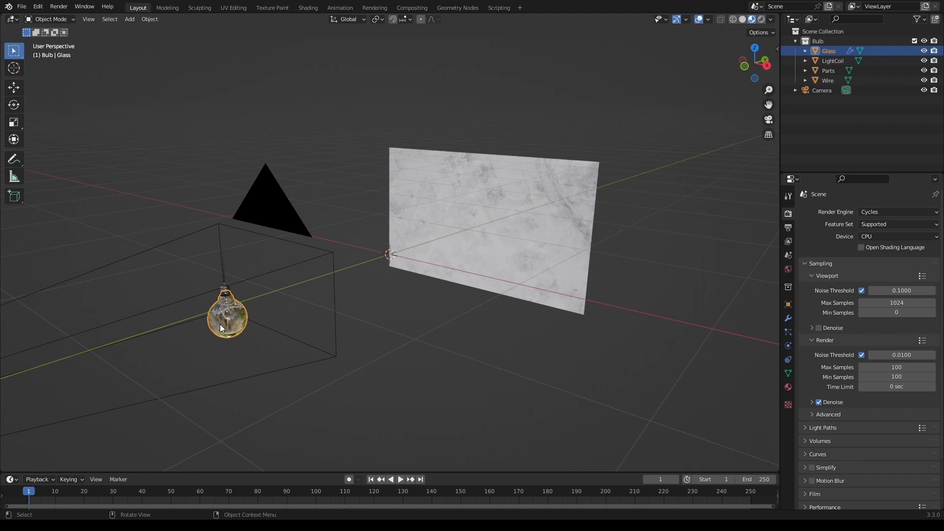
{"action": "scroll", "scroll_direction": "up", "scroll_amount": 3}
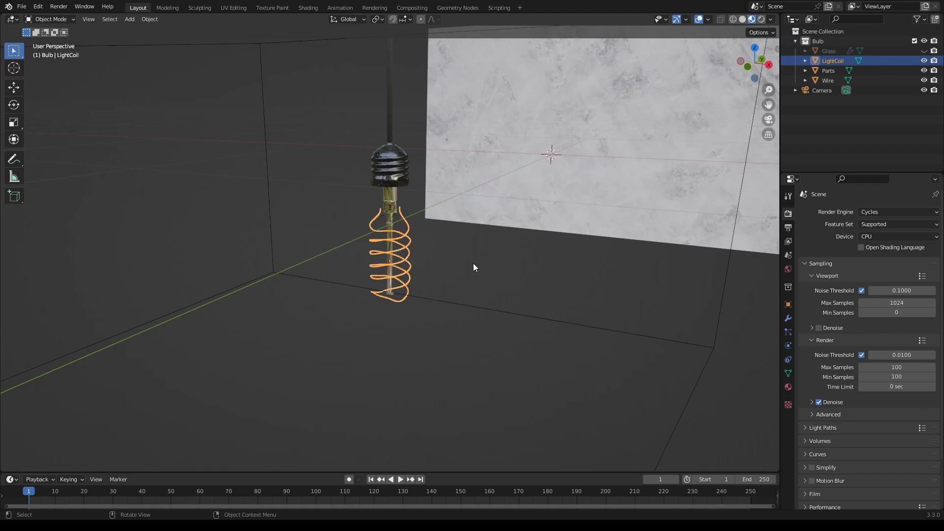
{"action": "left_click", "coordinate": [788, 387]}
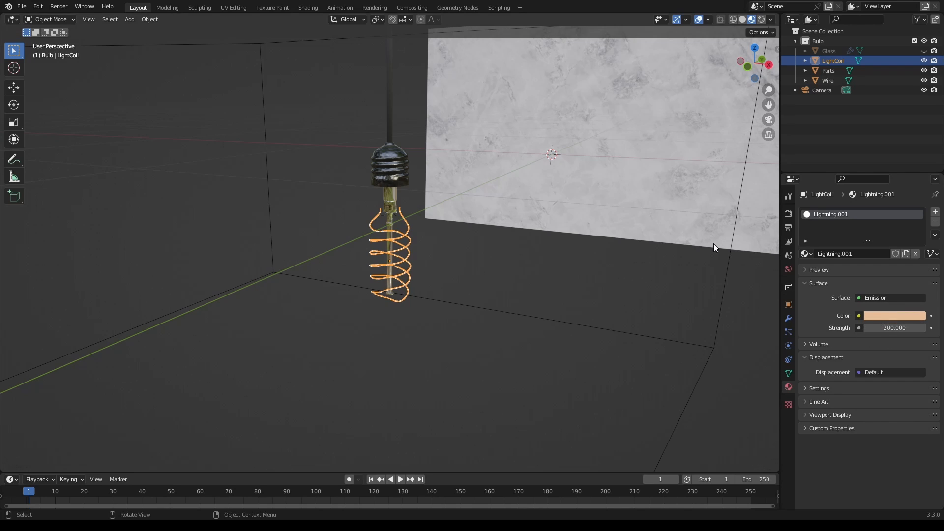
{"action": "mouse_move", "coordinate": [712, 248]}
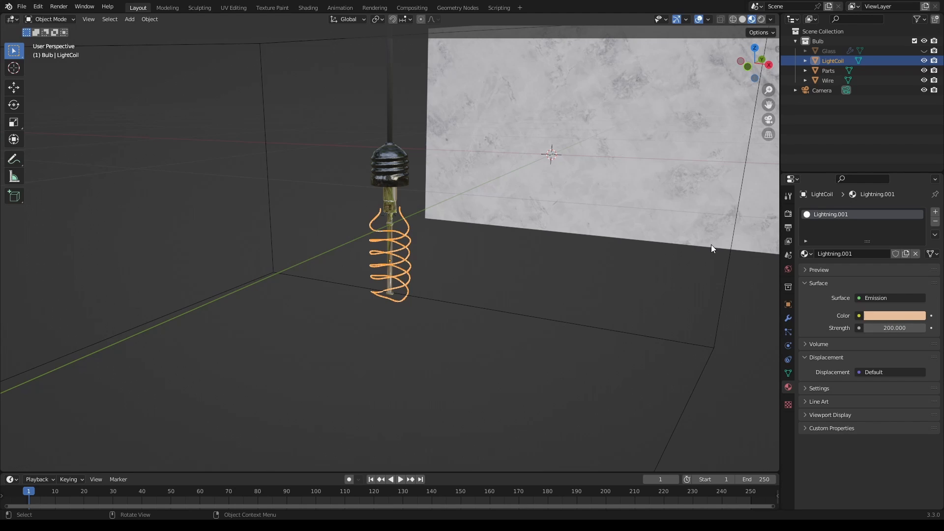
{"action": "mouse_move", "coordinate": [757, 147]}
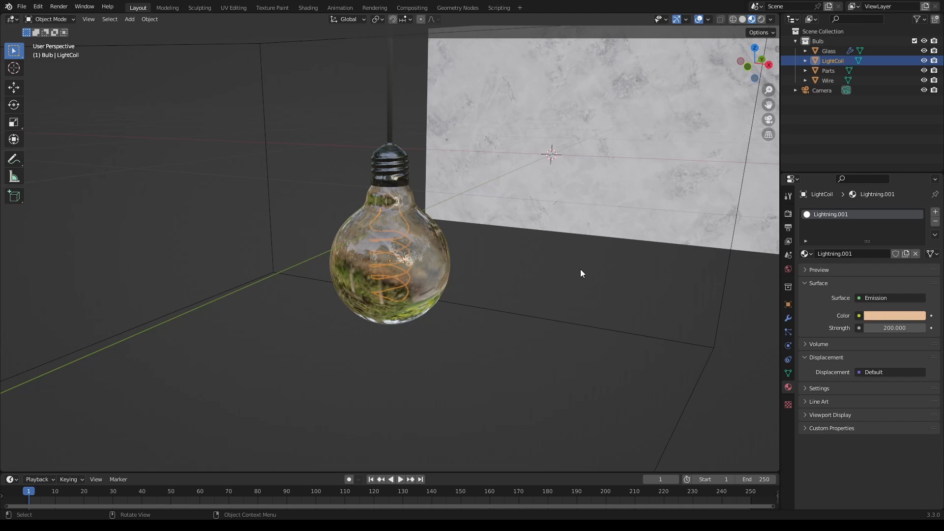
{"action": "mouse_move", "coordinate": [549, 297]}
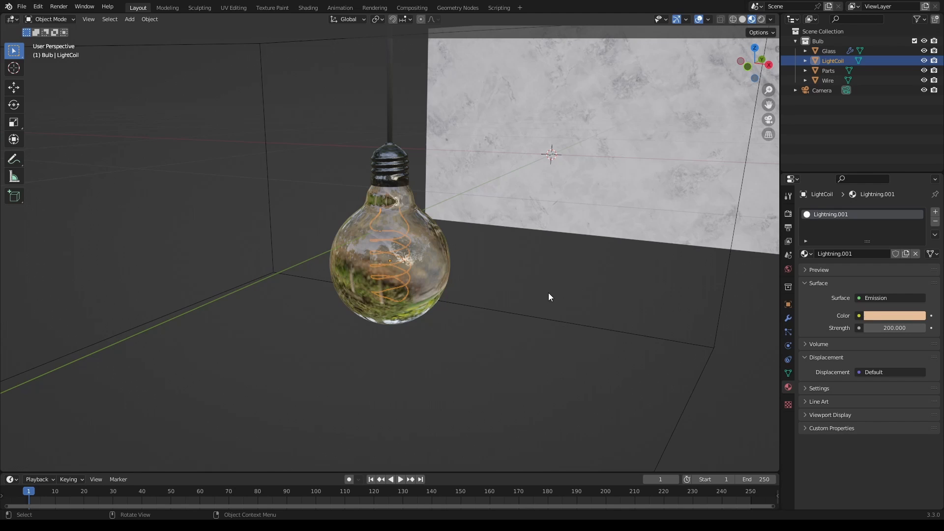
{"action": "mouse_move", "coordinate": [520, 334]}
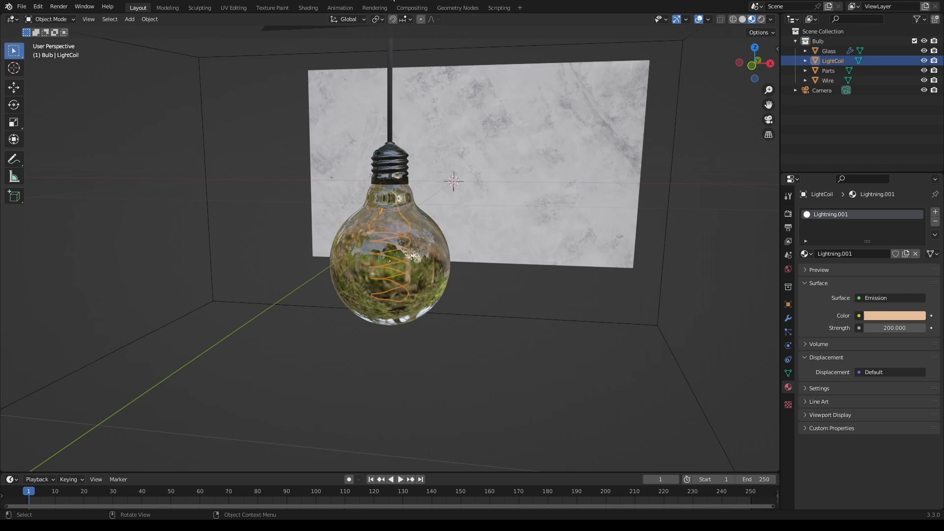
Switch to the Compositing workspace with its empty node canvas
{"action": "left_click", "coordinate": [411, 7]}
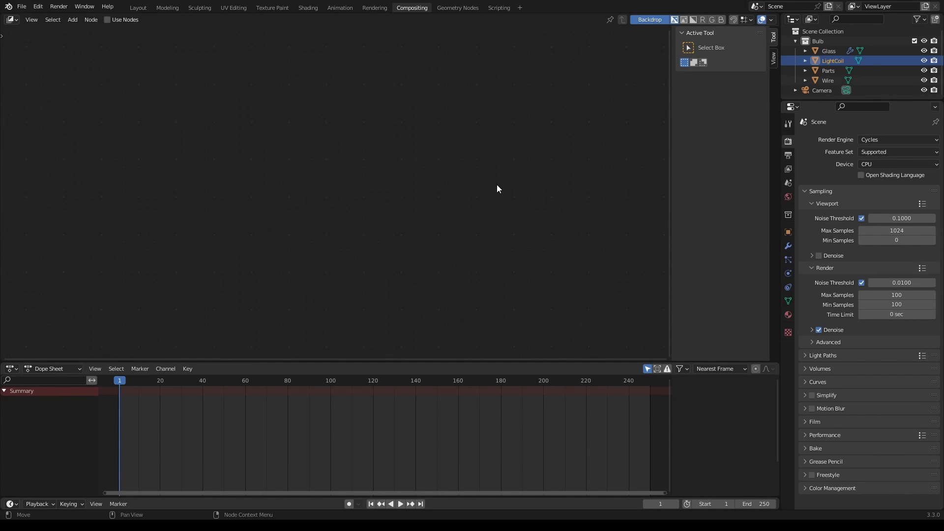
{"action": "mouse_move", "coordinate": [509, 184]}
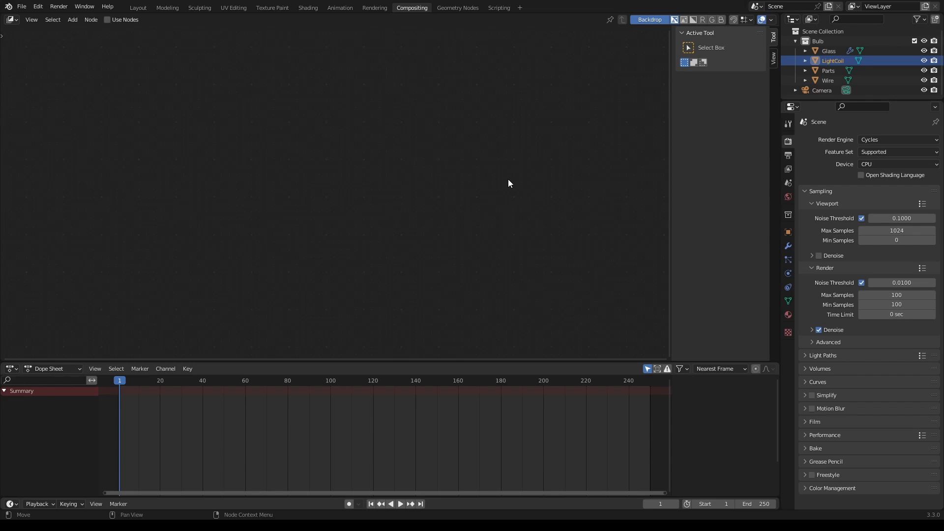
{"action": "mouse_move", "coordinate": [481, 147]}
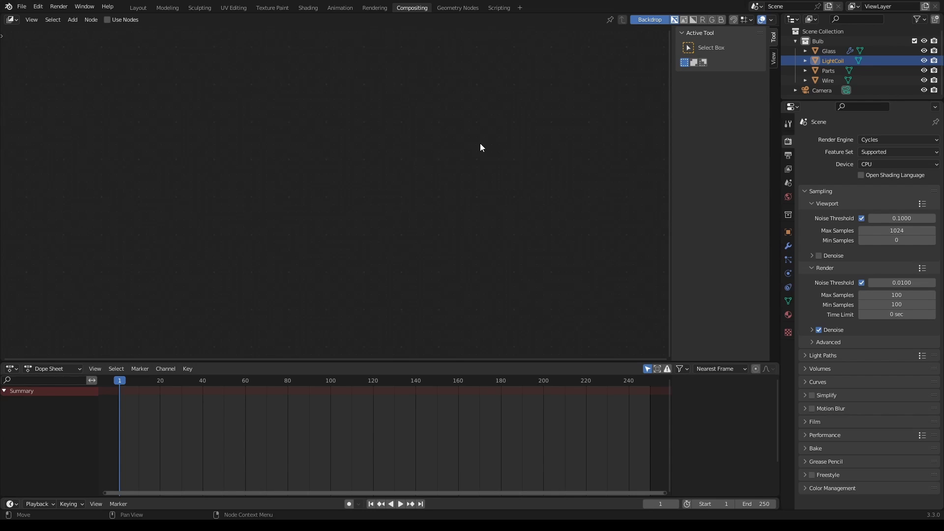
{"action": "mouse_move", "coordinate": [565, 122]}
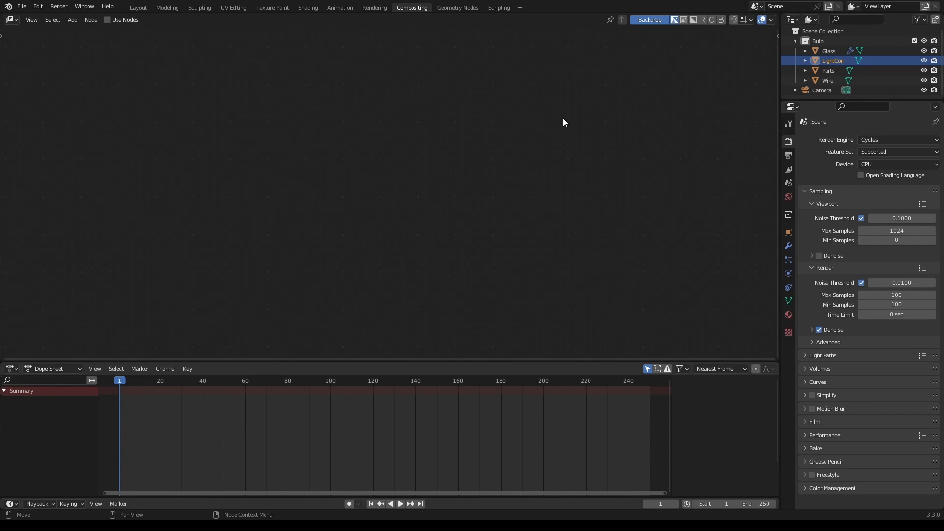
{"action": "mouse_move", "coordinate": [691, 109]}
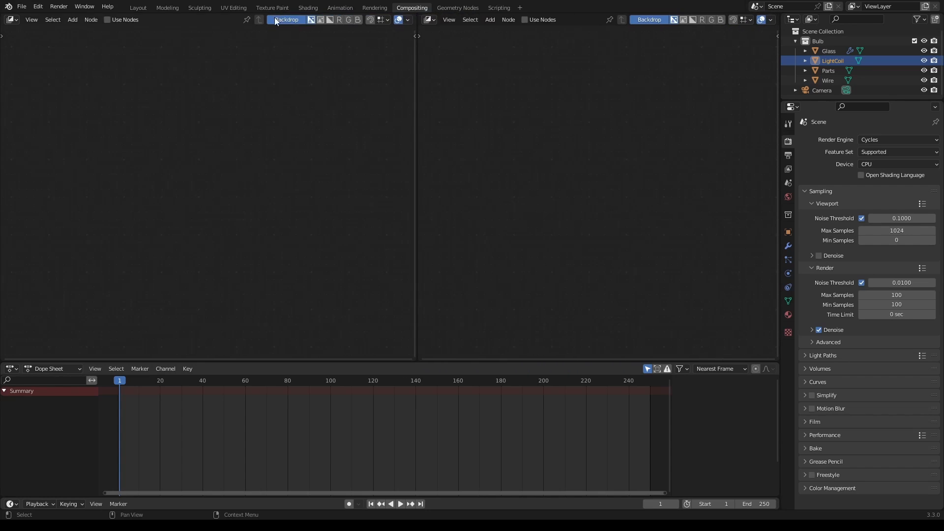
Make the right area an Image Editor showing the still-empty Render Result
{"action": "left_click", "coordinate": [10, 19]}
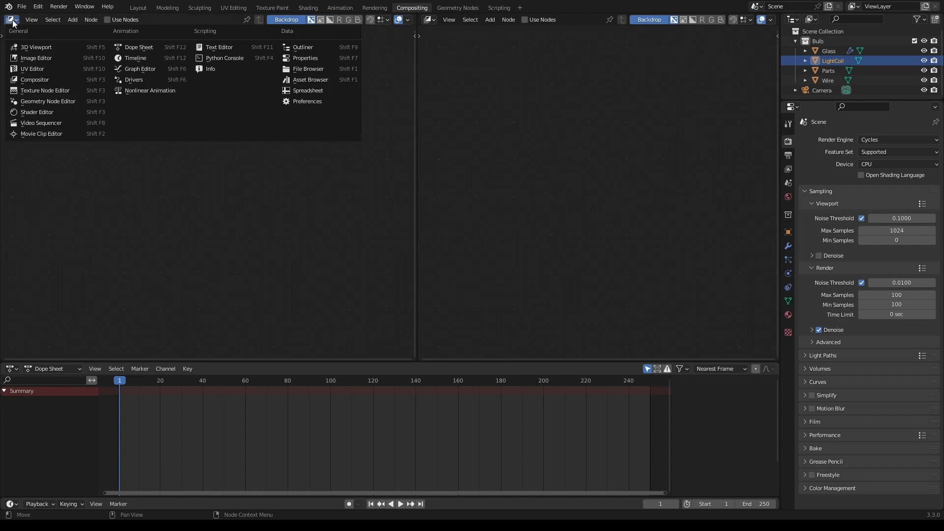
{"action": "mouse_move", "coordinate": [35, 80]}
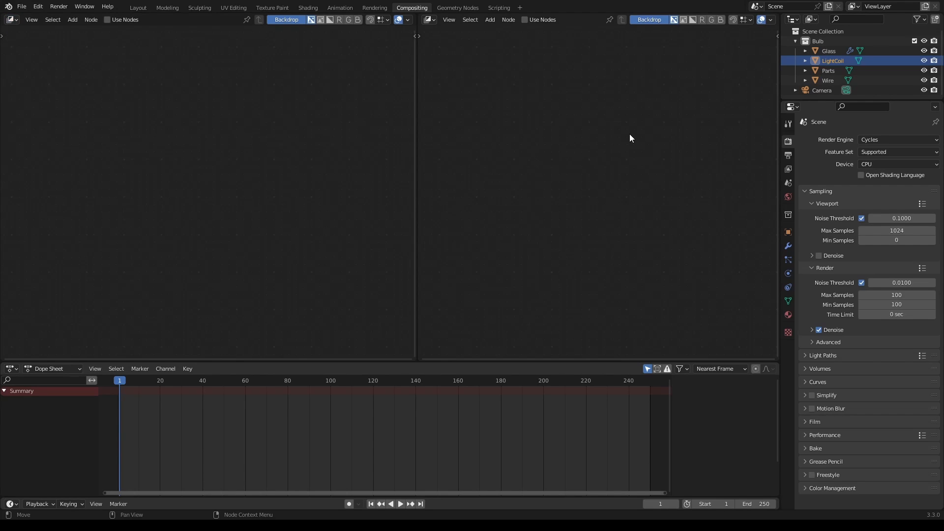
{"action": "left_click", "coordinate": [427, 20]}
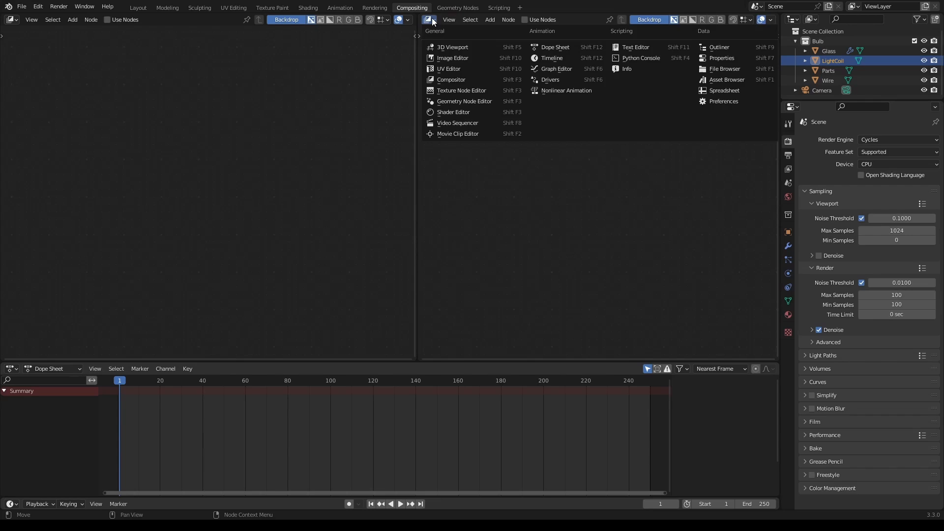
{"action": "left_click", "coordinate": [451, 58]}
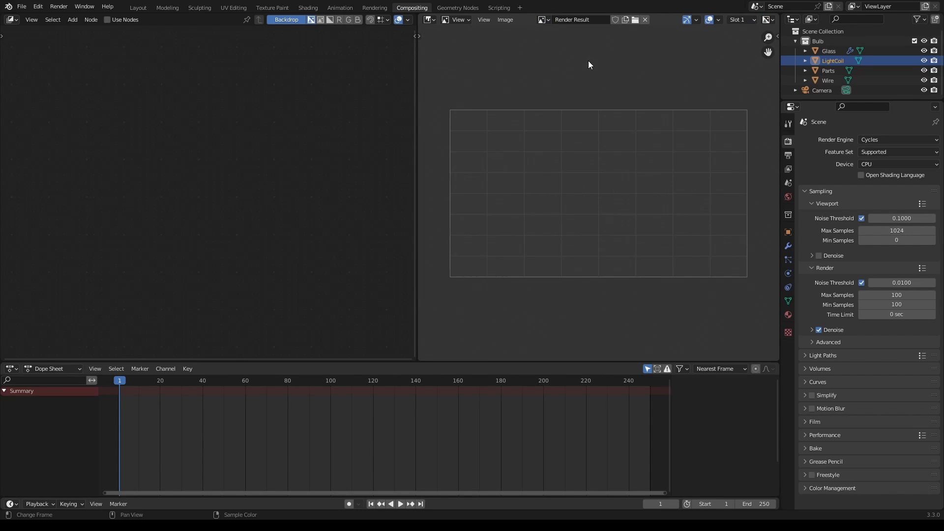
{"action": "left_click", "coordinate": [541, 20]}
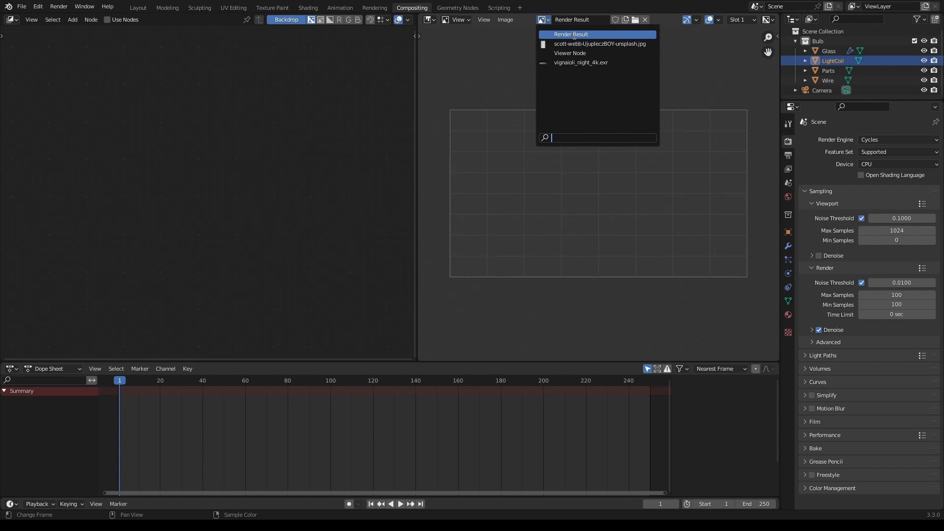
{"action": "left_click", "coordinate": [569, 34]}
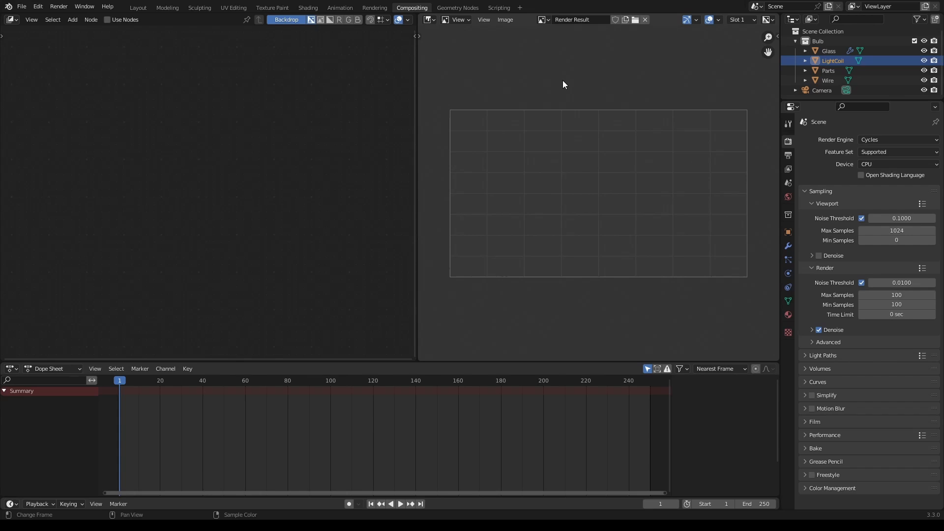
{"action": "mouse_move", "coordinate": [540, 183]}
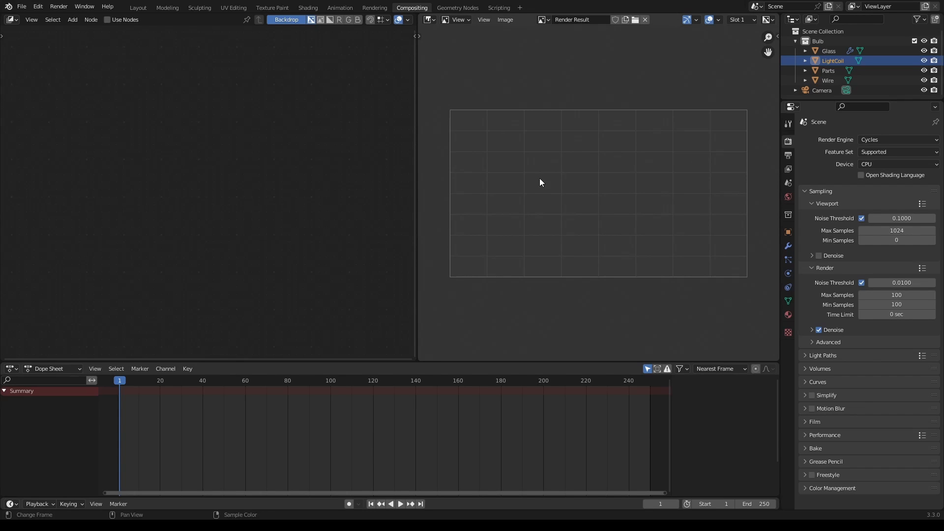
{"action": "mouse_move", "coordinate": [628, 183]}
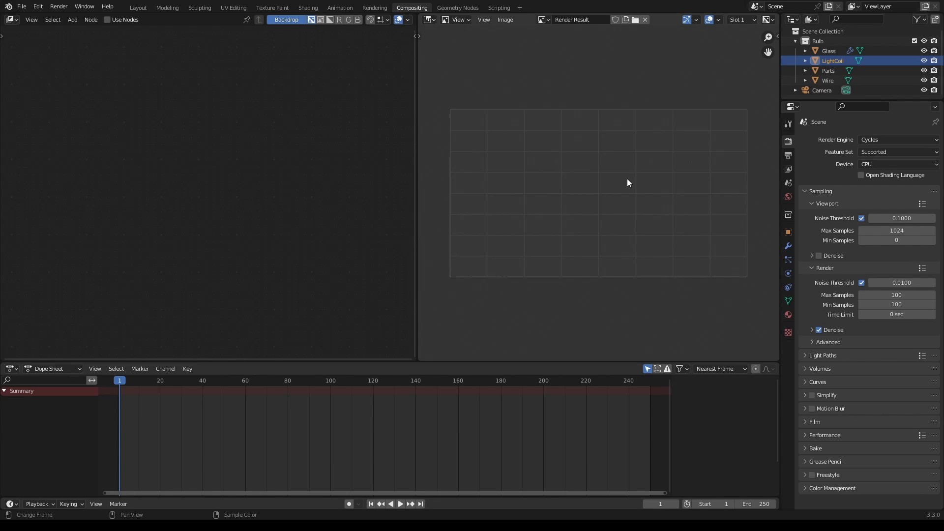
{"action": "mouse_move", "coordinate": [516, 178]}
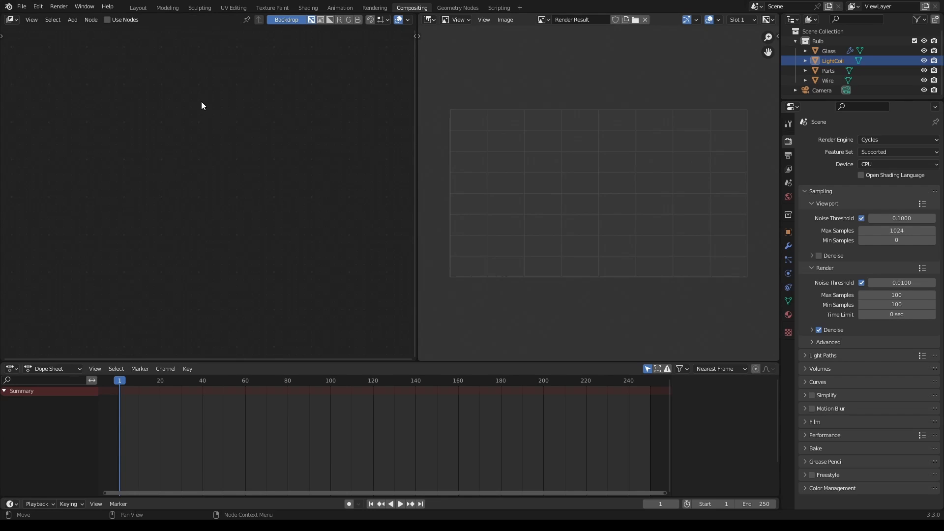
{"action": "mouse_move", "coordinate": [576, 132]}
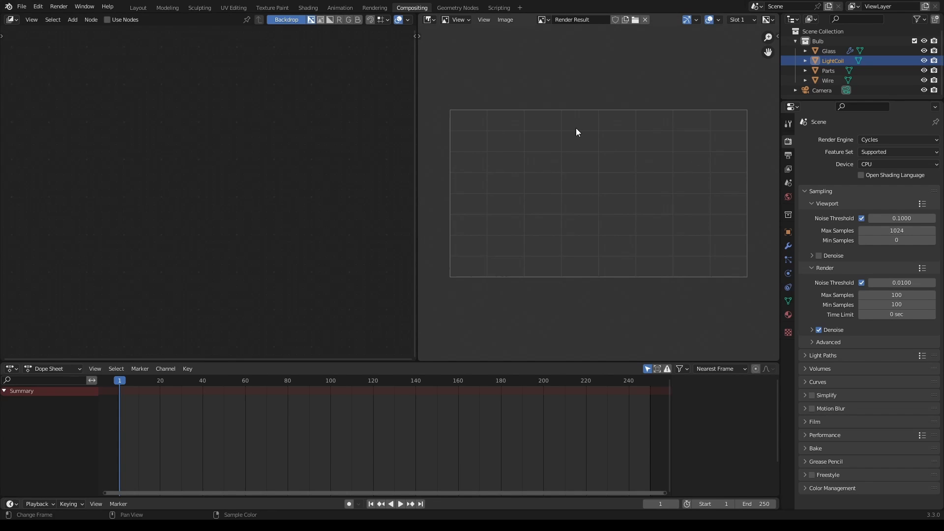
{"action": "mouse_move", "coordinate": [604, 115]}
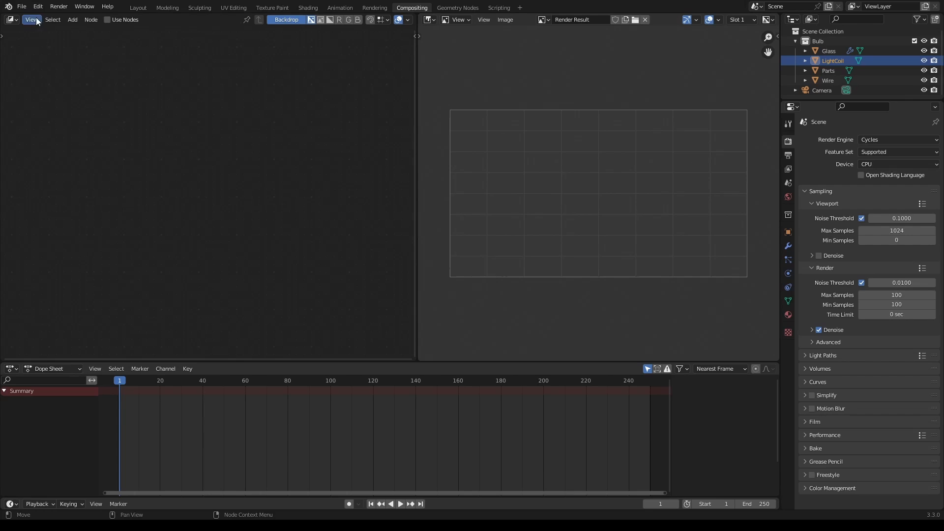
Render the current frame of the bulb scene via Render Image (F12)
{"action": "left_click", "coordinate": [58, 6]}
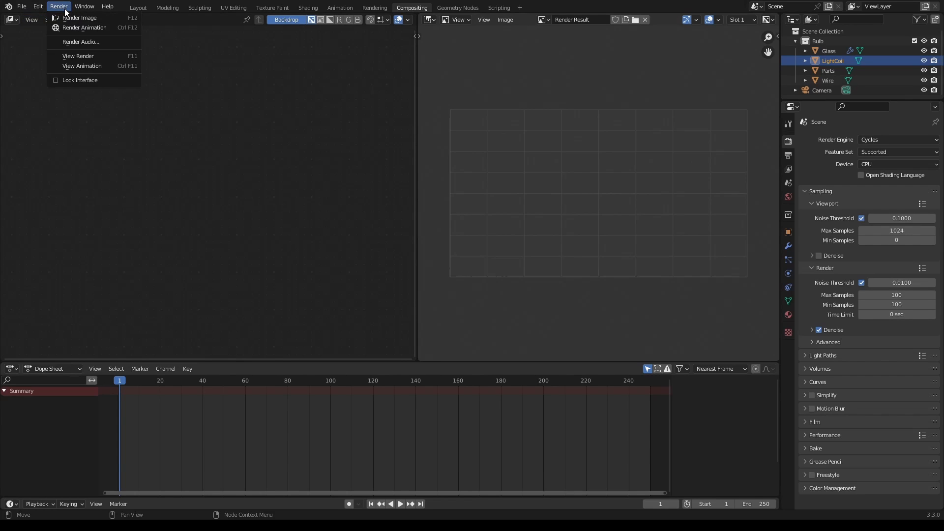
{"action": "mouse_move", "coordinate": [80, 18]}
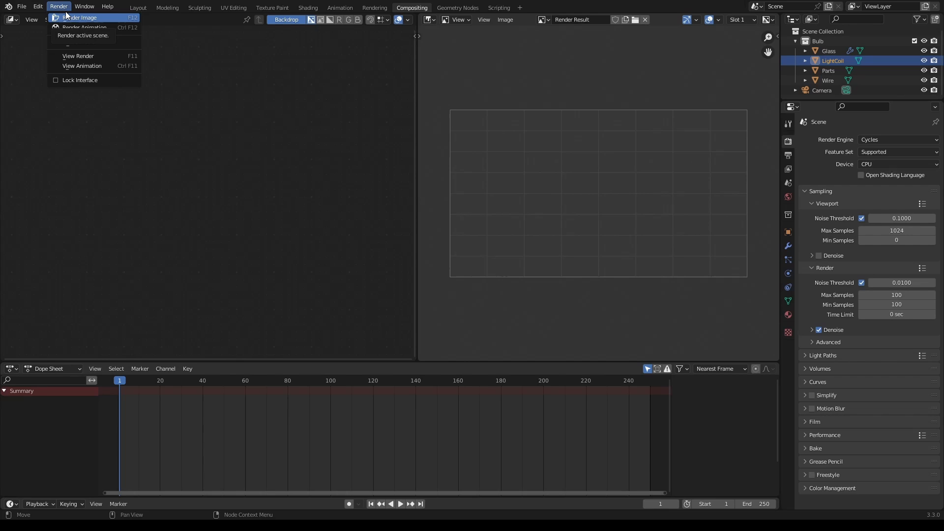
{"action": "left_click", "coordinate": [79, 18]}
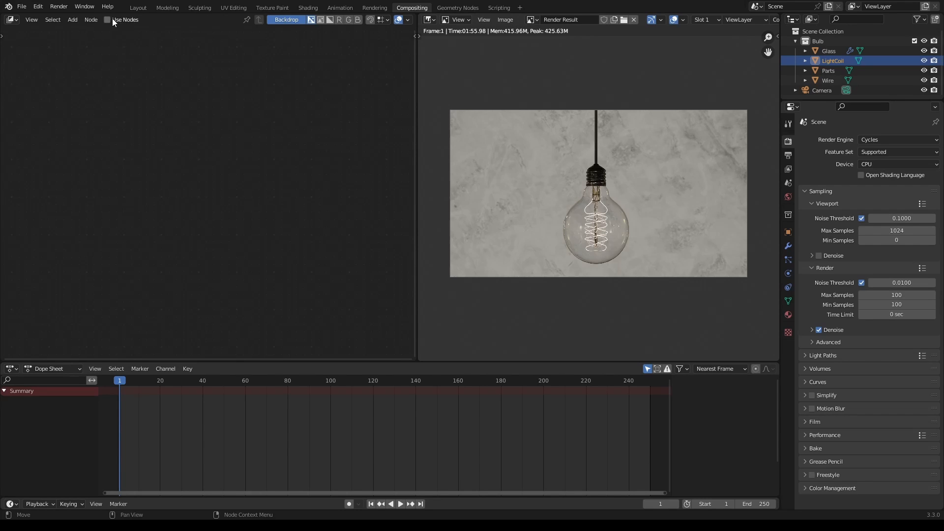
Enable Use Nodes so Render Layers feeds the Composite output
{"action": "left_click", "coordinate": [107, 19]}
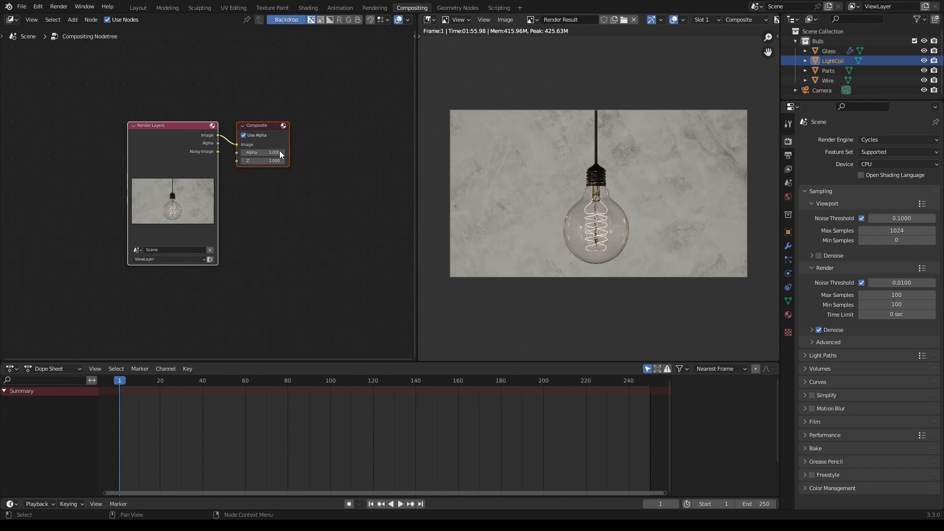
{"action": "mouse_move", "coordinate": [266, 142]}
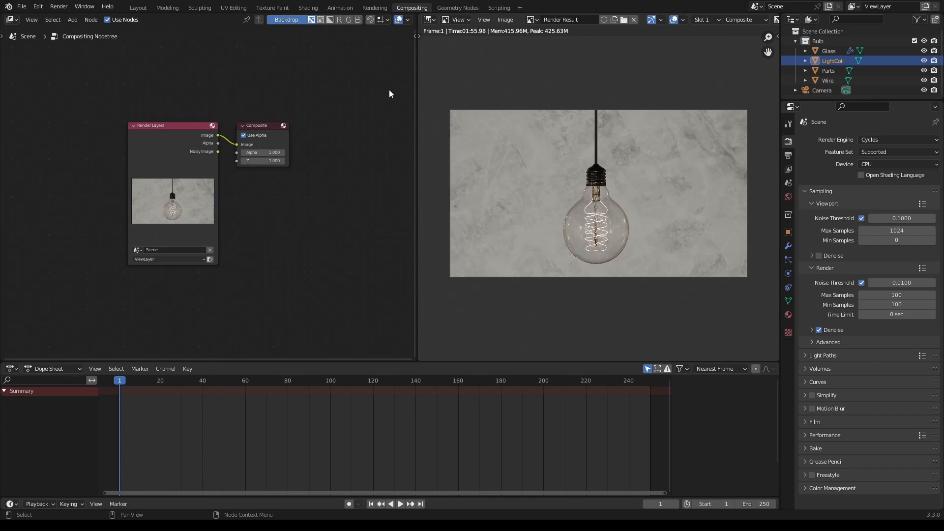
{"action": "mouse_move", "coordinate": [261, 127]}
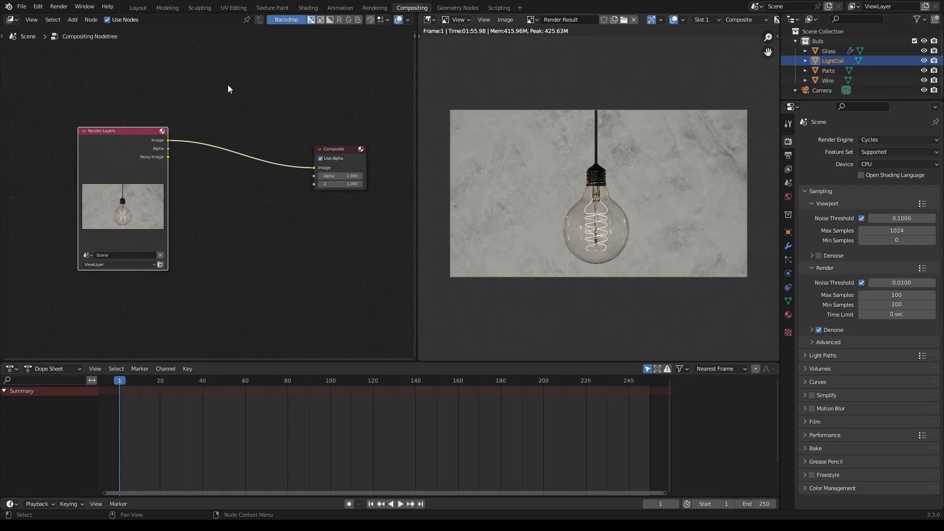
{"action": "mouse_move", "coordinate": [269, 116]}
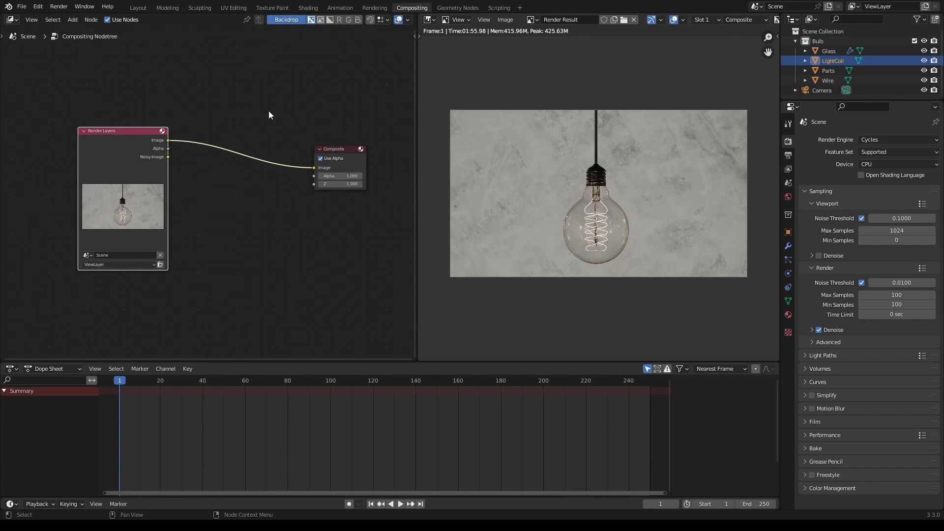
{"action": "mouse_move", "coordinate": [261, 112]}
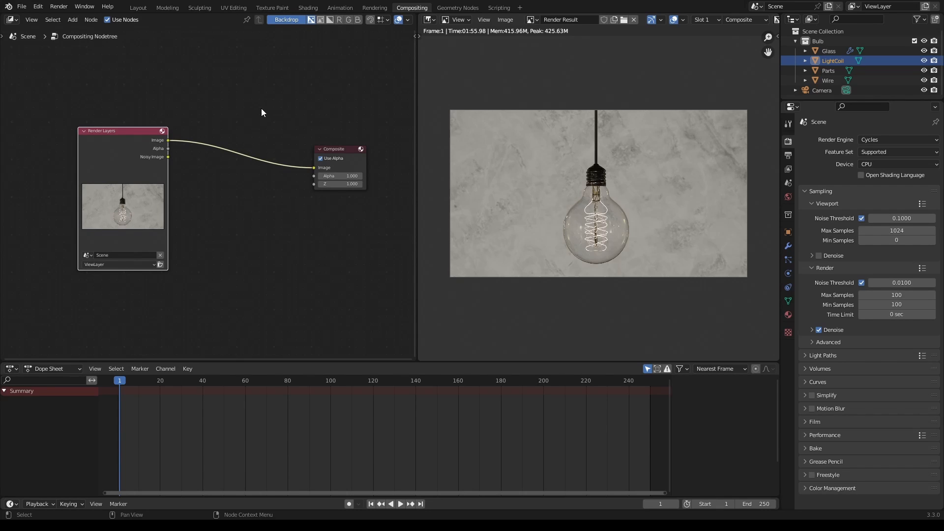
Add a Glare node (searched as 'glare') between Render Layers and Composite, giving streak glints
{"action": "left_click", "coordinate": [72, 20]}
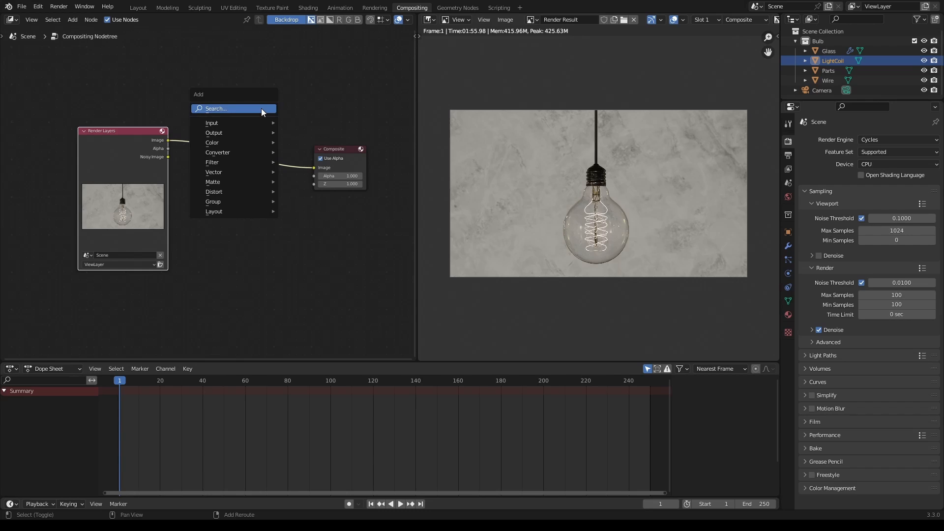
{"action": "mouse_move", "coordinate": [231, 110]}
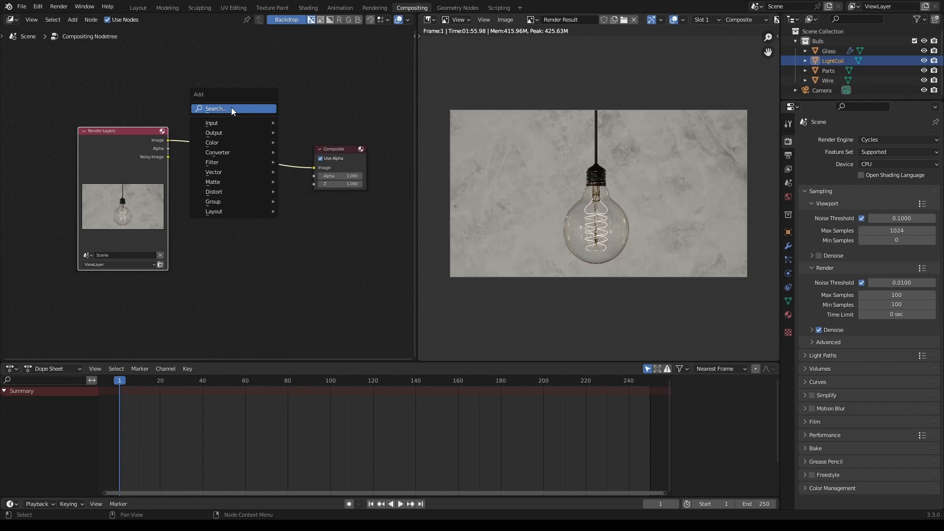
{"action": "left_click", "coordinate": [215, 108]}
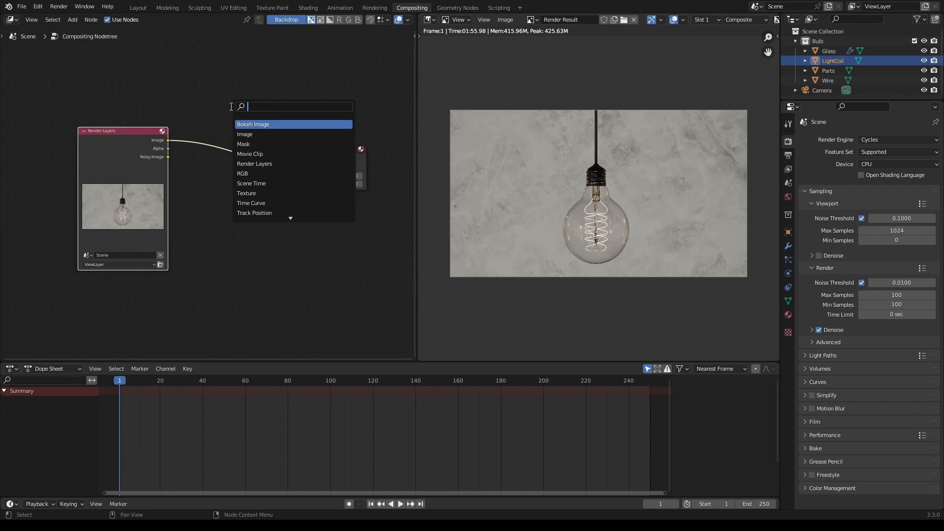
{"action": "type", "text": "glare"}
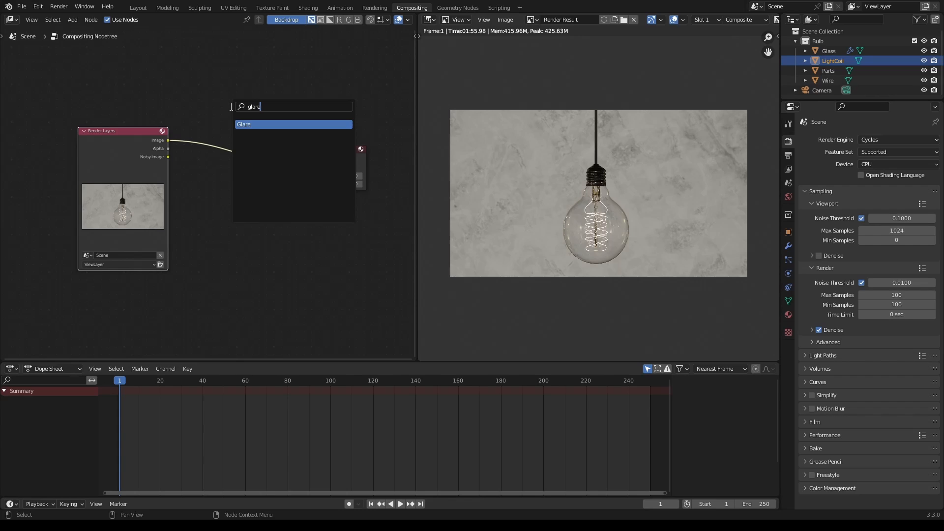
{"action": "left_click", "coordinate": [244, 124]}
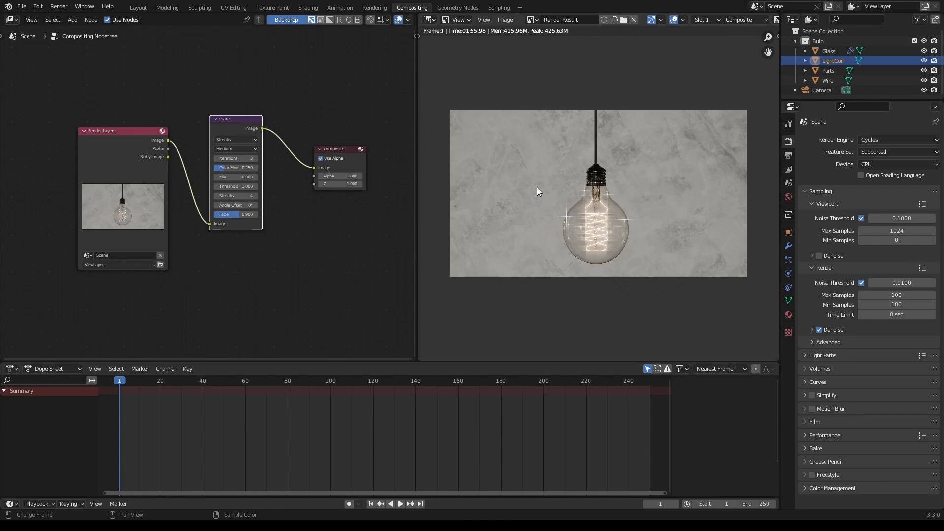
{"action": "mouse_move", "coordinate": [524, 147]}
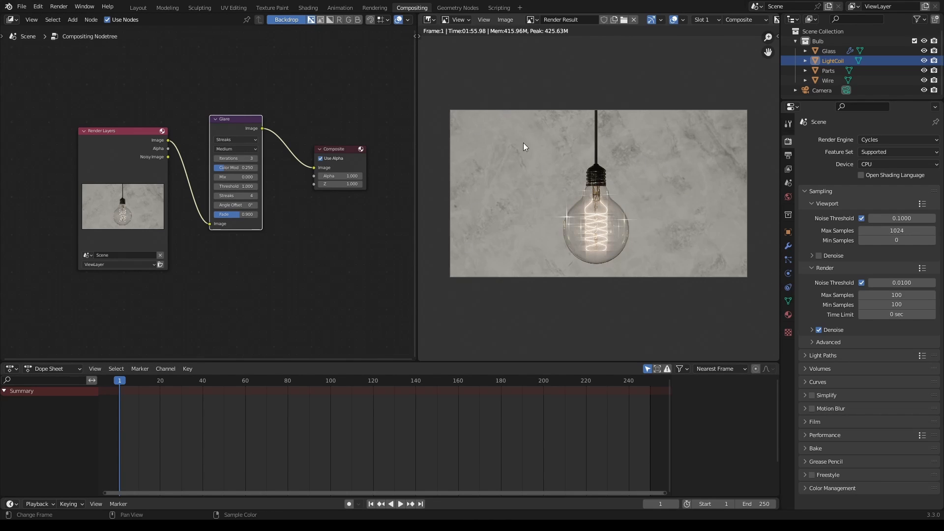
{"action": "mouse_move", "coordinate": [680, 210]}
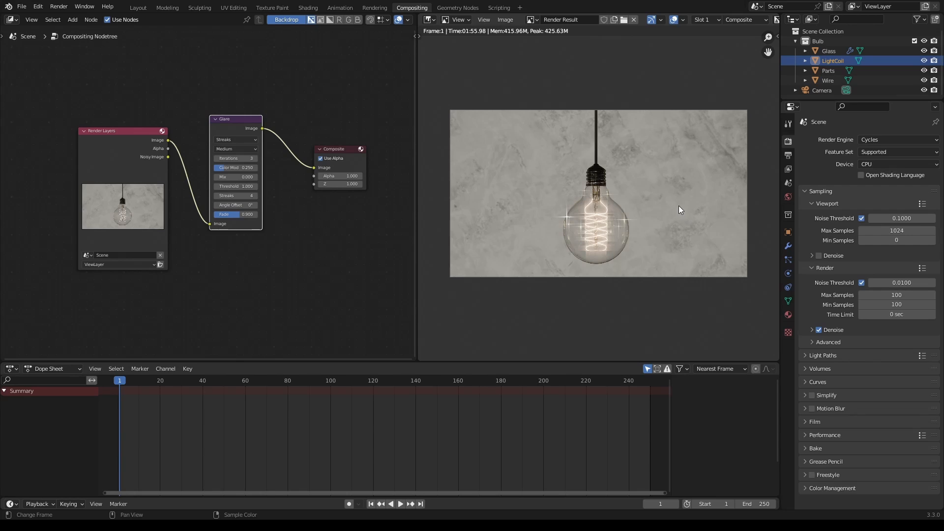
{"action": "mouse_move", "coordinate": [237, 187]}
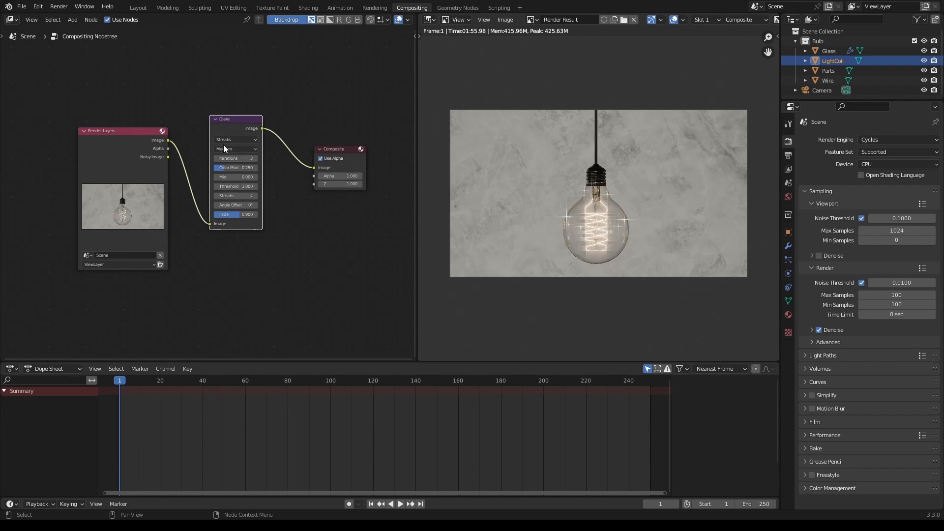
Set the Glare node type to Fog Glow after comparing it with Streaks
{"action": "left_click", "coordinate": [235, 139]}
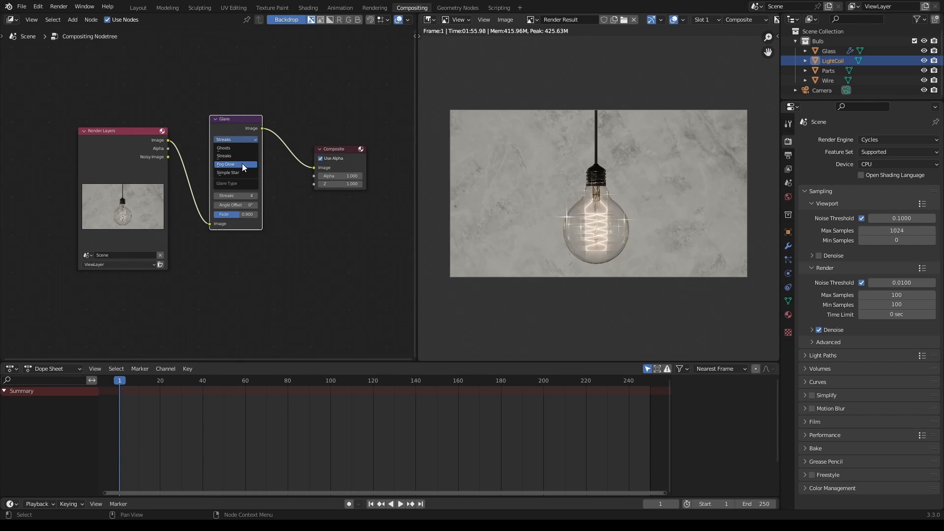
{"action": "left_click", "coordinate": [226, 164]}
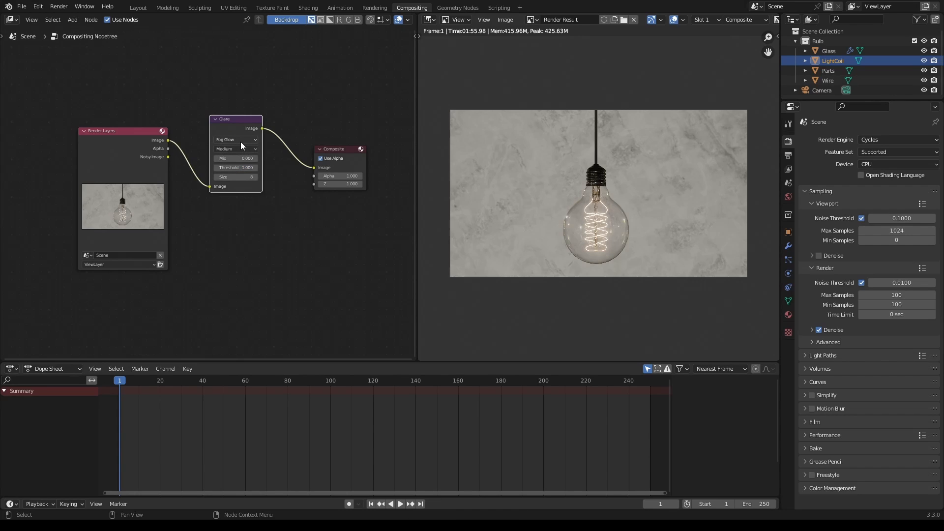
{"action": "left_click", "coordinate": [235, 139]}
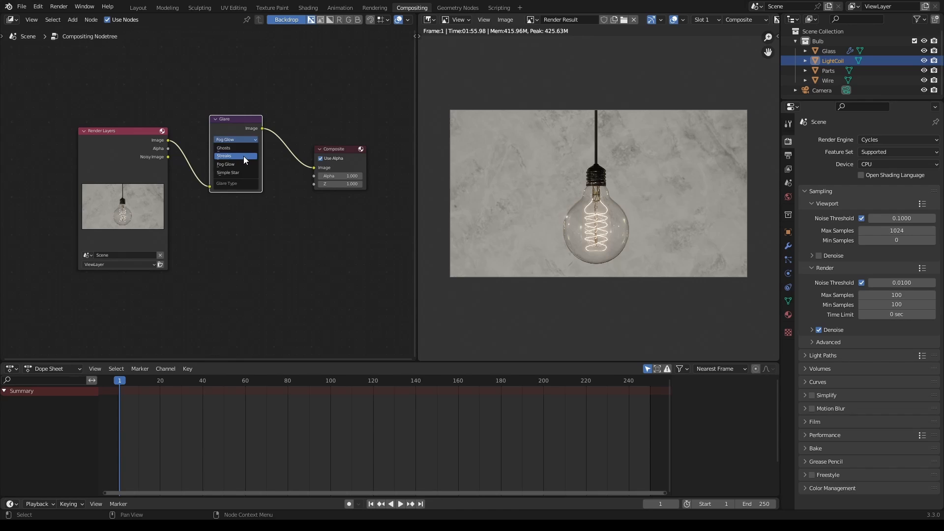
{"action": "left_click", "coordinate": [225, 157]}
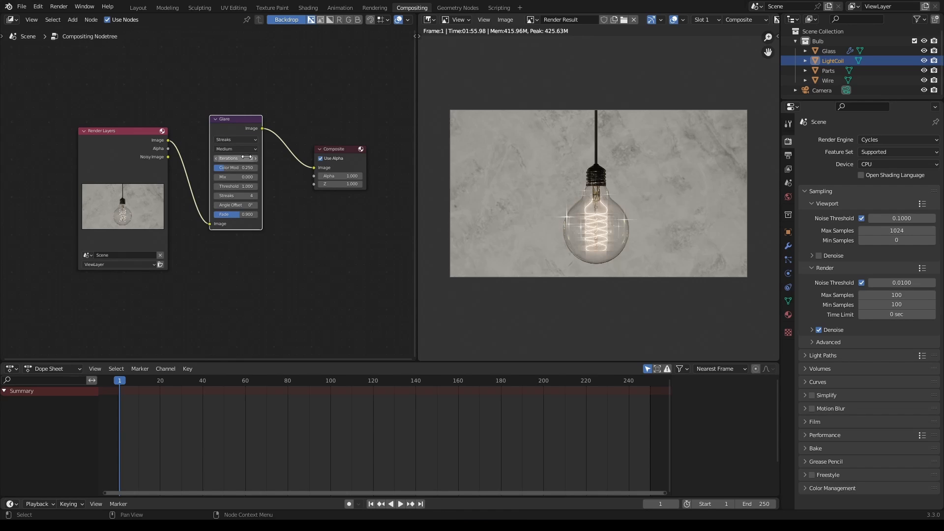
{"action": "left_click", "coordinate": [235, 139]}
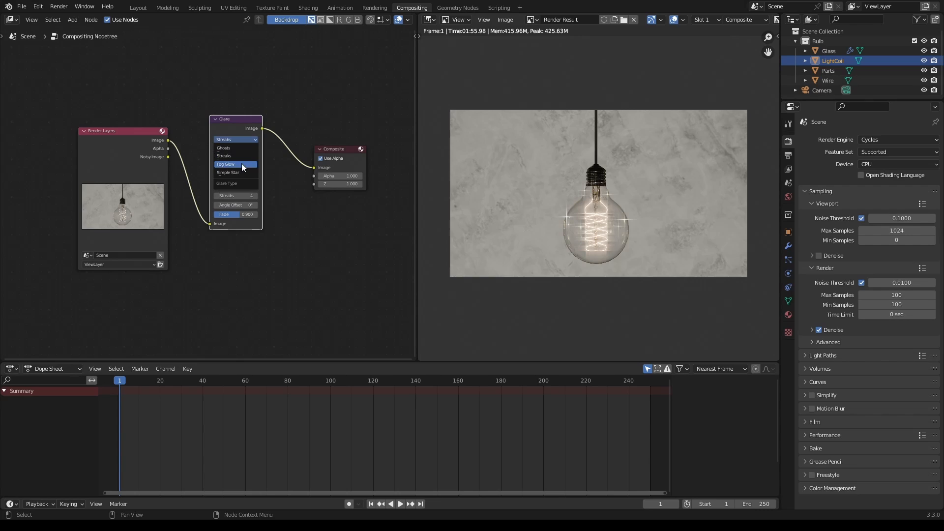
{"action": "left_click", "coordinate": [227, 165]}
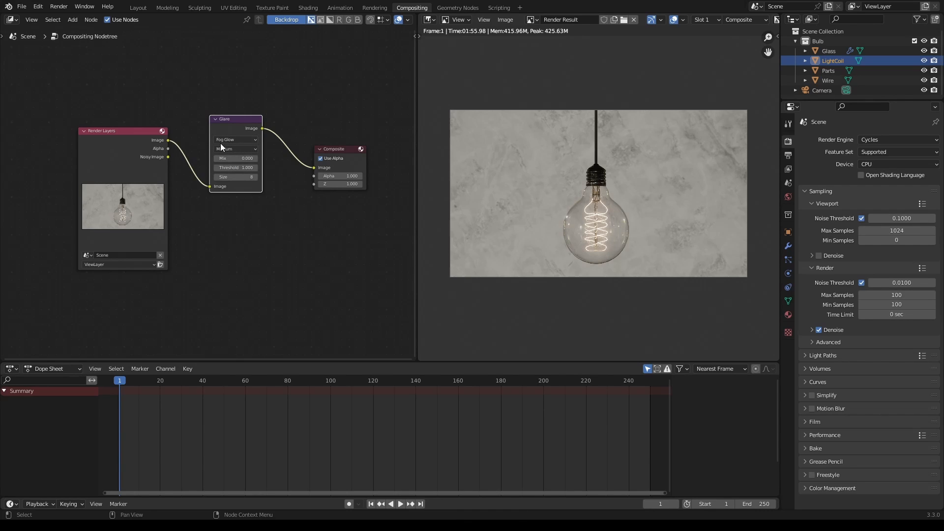
{"action": "mouse_move", "coordinate": [270, 170]}
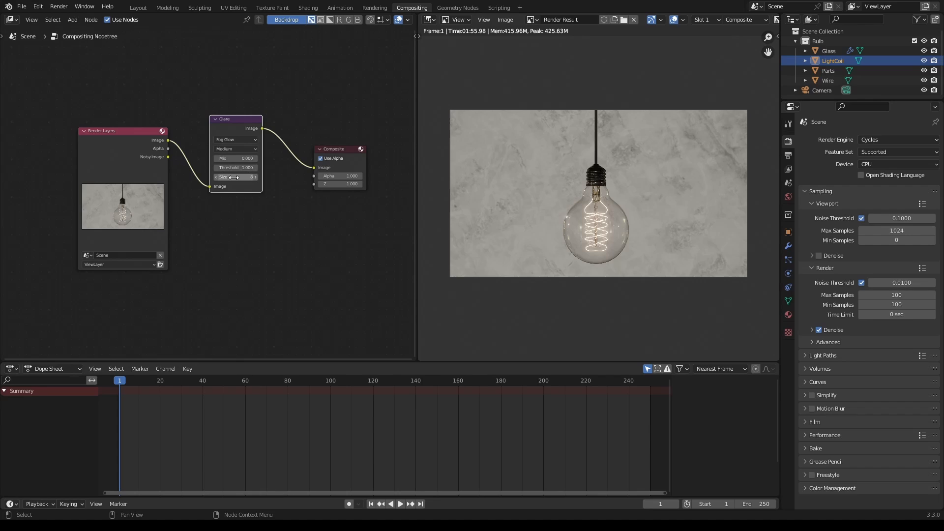
{"action": "mouse_move", "coordinate": [235, 176]}
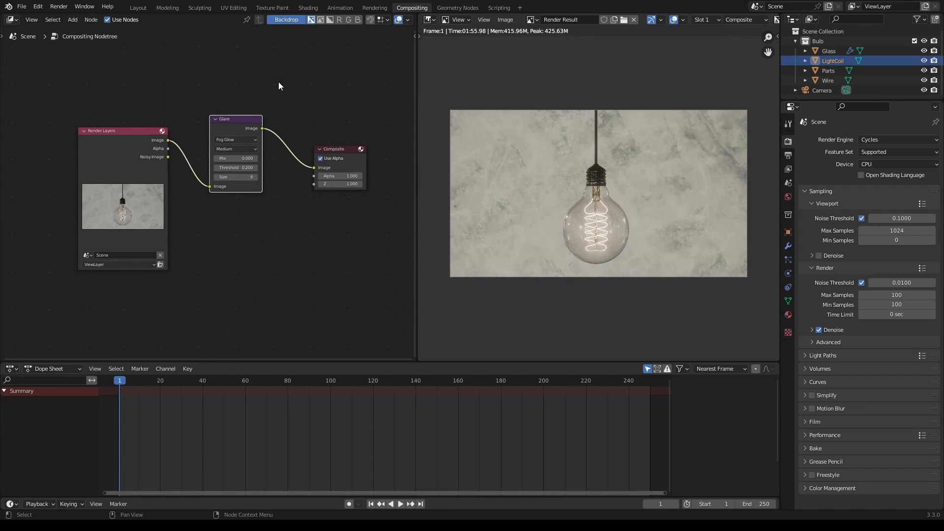
{"action": "mouse_move", "coordinate": [289, 149]}
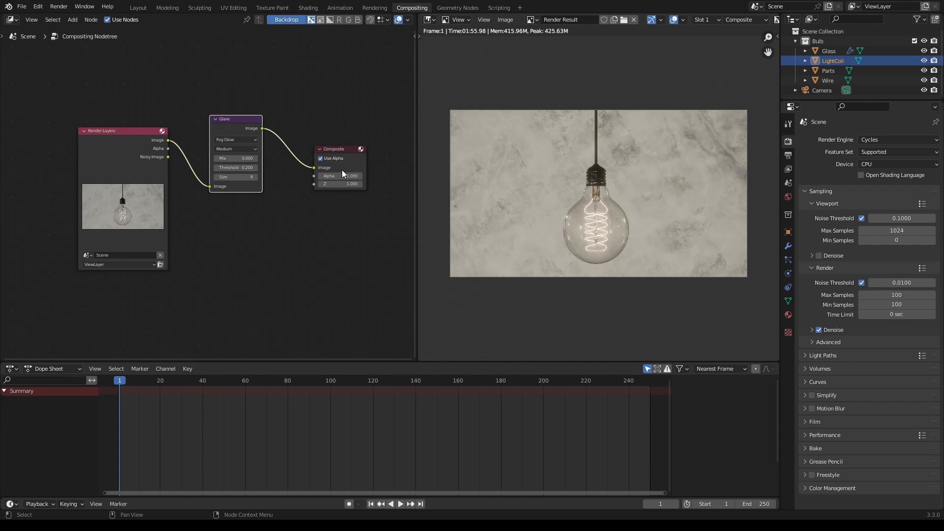
{"action": "mouse_move", "coordinate": [305, 140]}
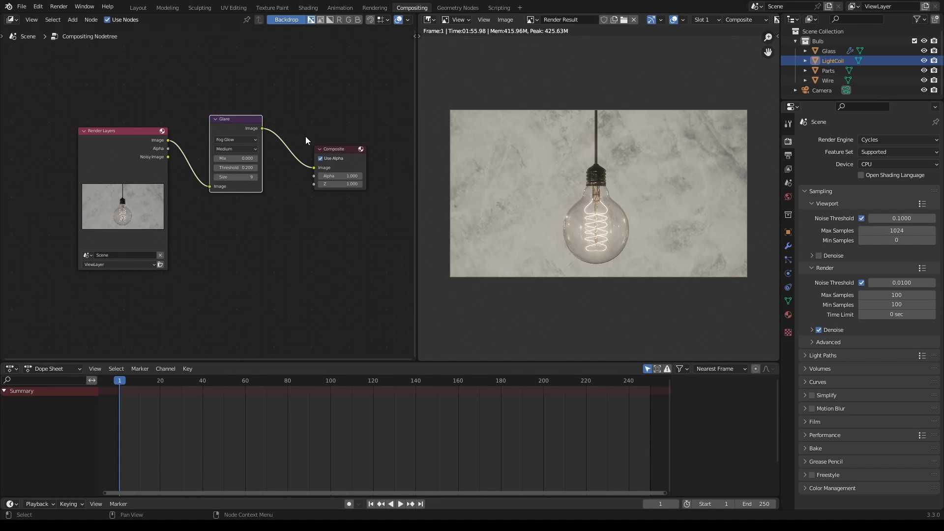
{"action": "mouse_move", "coordinate": [305, 140]}
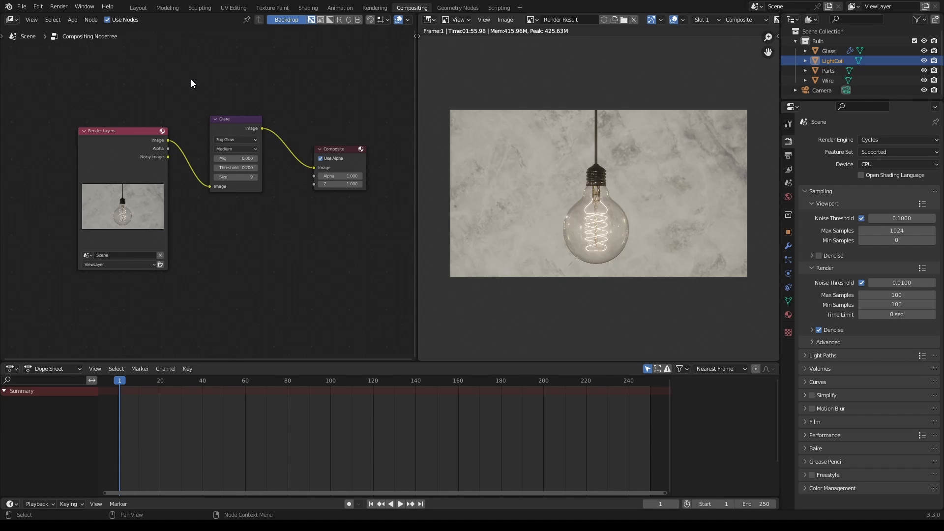
Add a Lens Distortion node (searched as 'lens') between Glare and Composite
{"action": "left_click", "coordinate": [72, 19]}
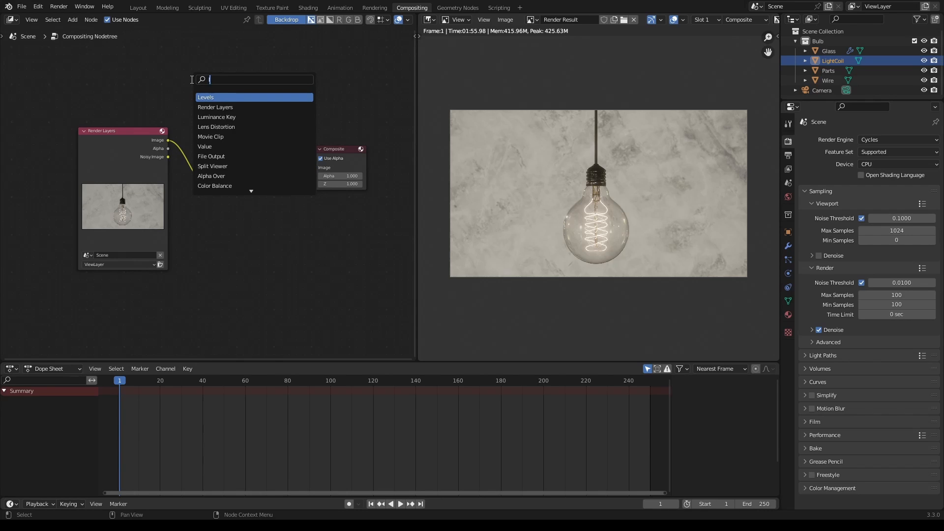
{"action": "type", "text": "lens"}
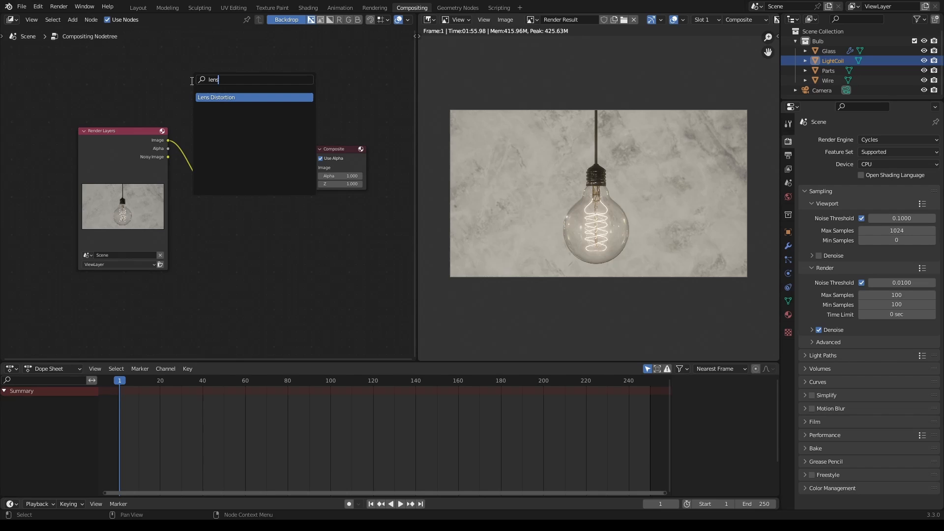
{"action": "left_click", "coordinate": [216, 97]}
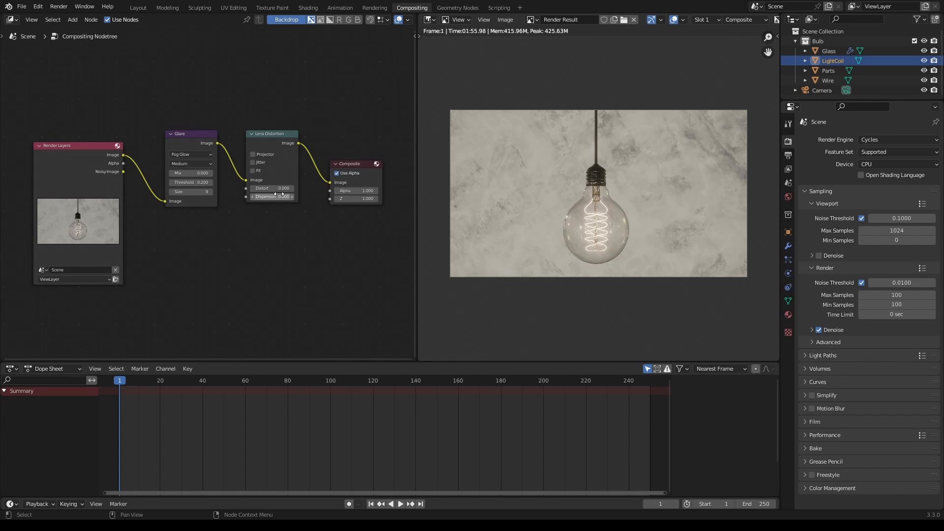
{"action": "mouse_move", "coordinate": [272, 187]}
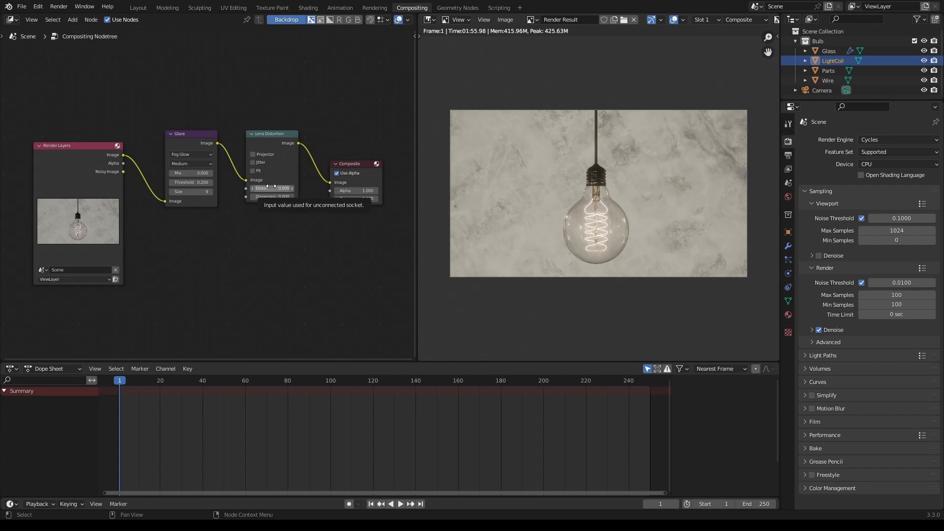
Set the Lens Distortion node's Distort amount to 0.007
{"action": "left_click", "coordinate": [271, 188]}
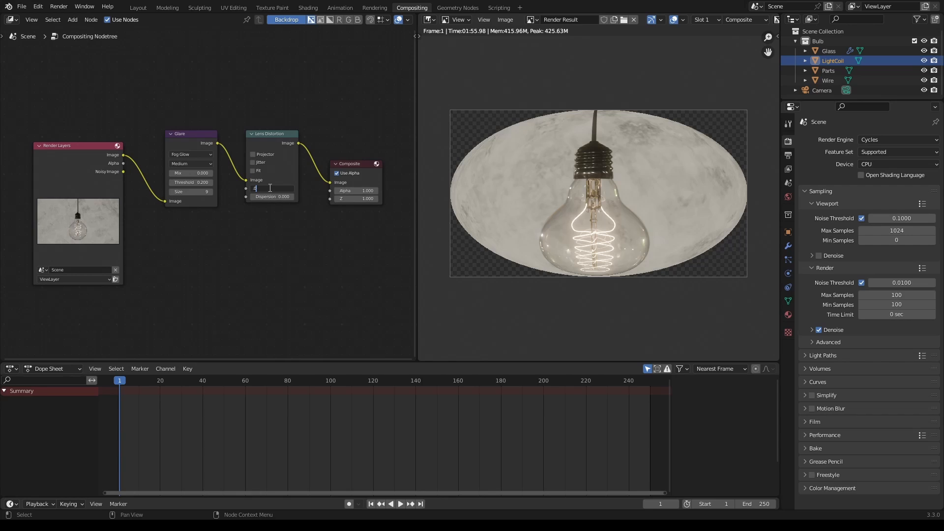
{"action": "type", "text": ".007"}
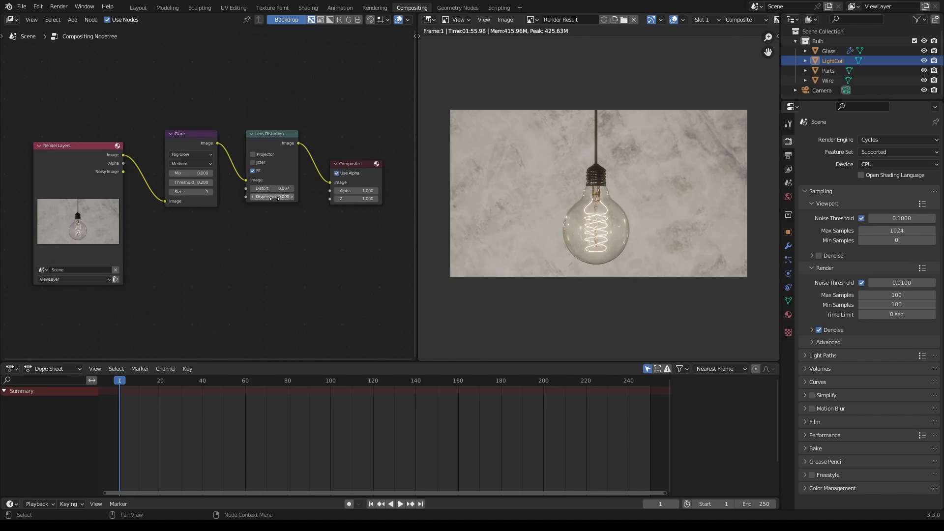
{"action": "mouse_move", "coordinate": [273, 197]}
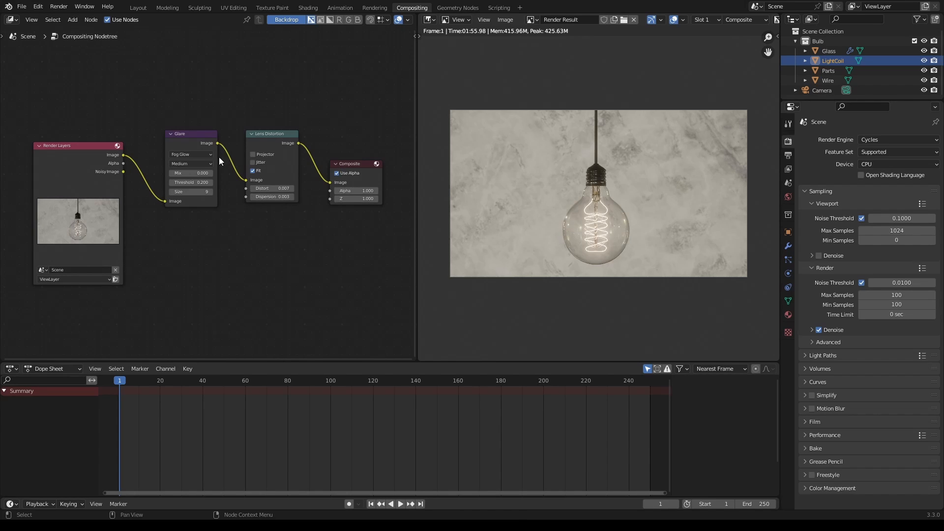
{"action": "mouse_move", "coordinate": [301, 86]}
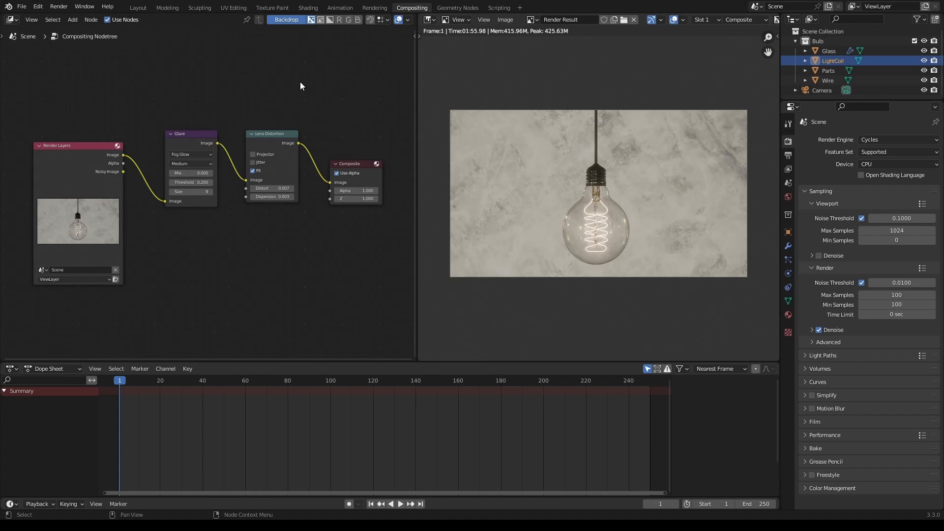
{"action": "mouse_move", "coordinate": [299, 87]}
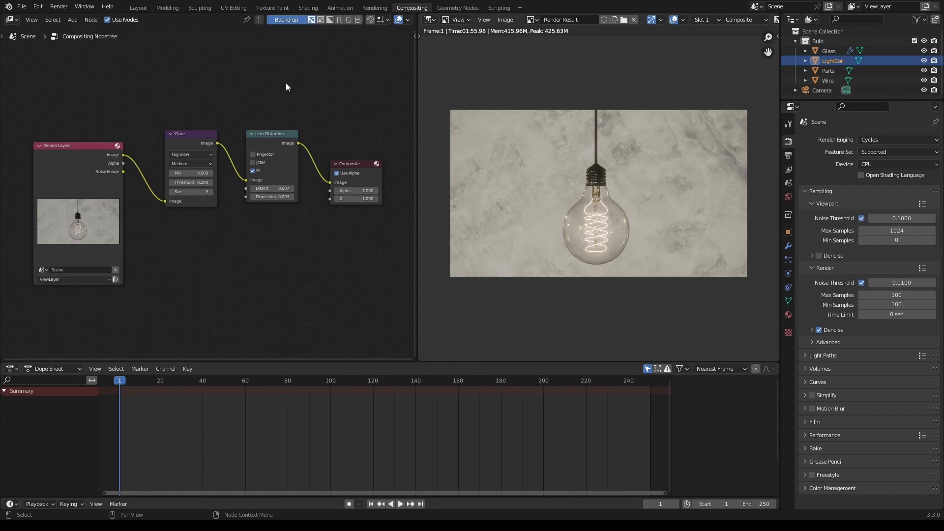